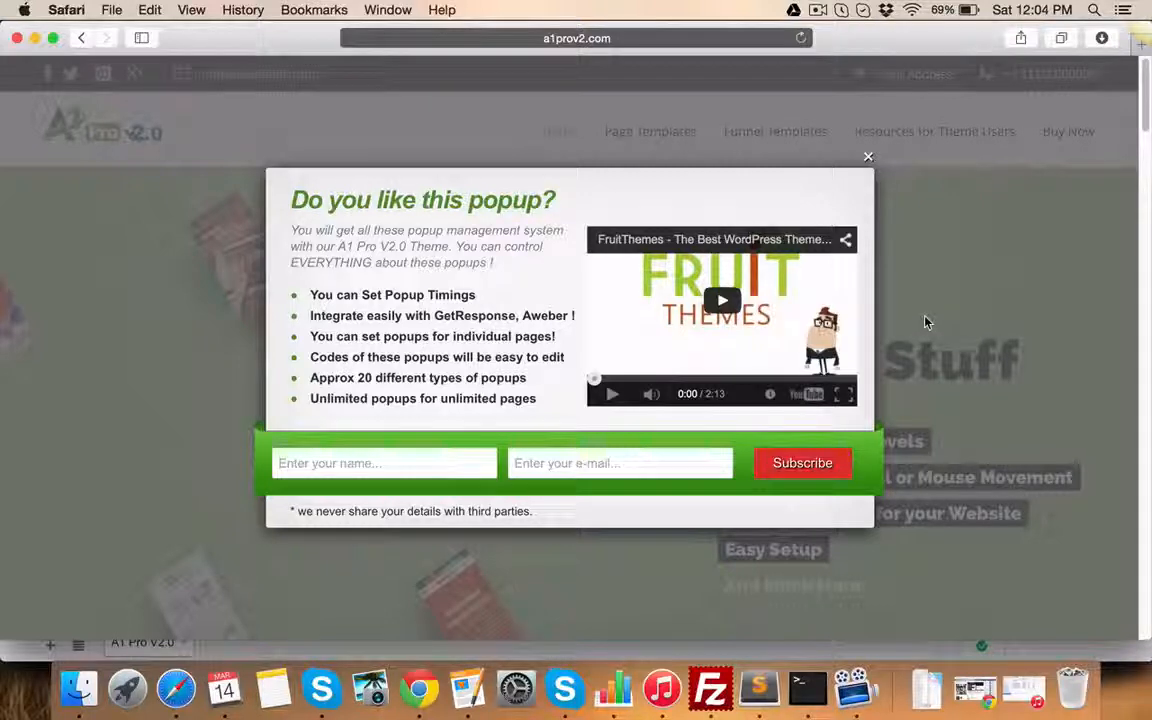
# Step: Close the subscription popup and scroll down to the footer's recent comments, tag cloud and contact info
pyautogui.click(868, 156)
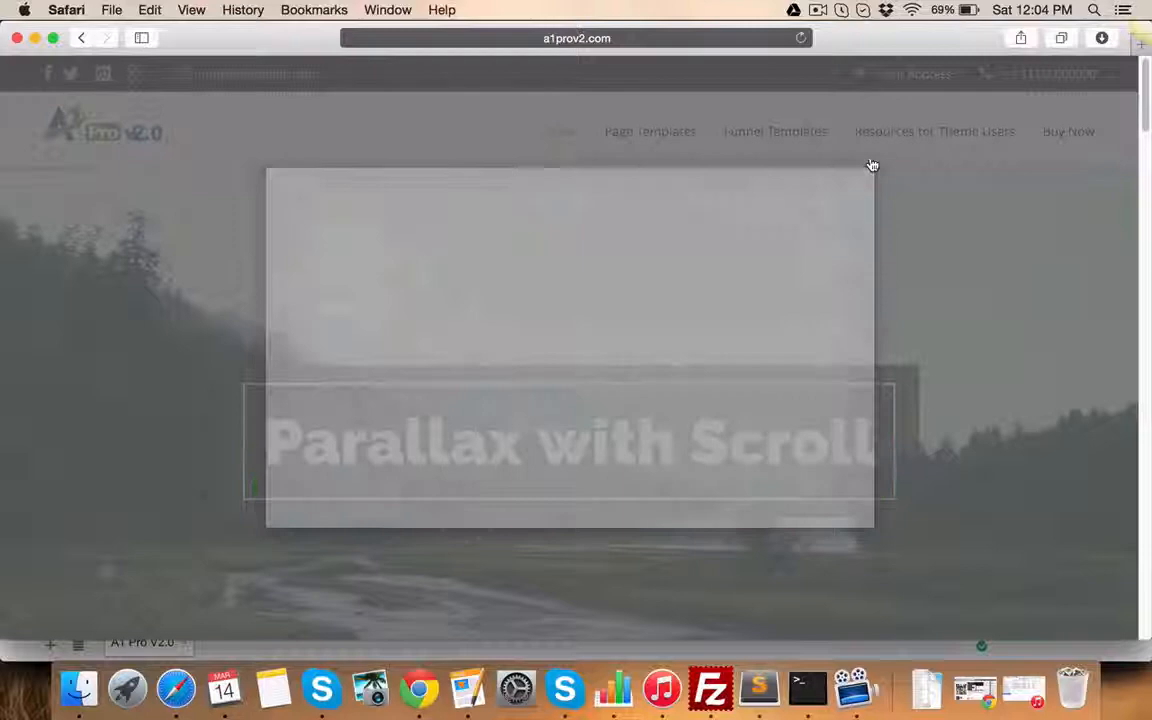
pyautogui.scroll(-3)
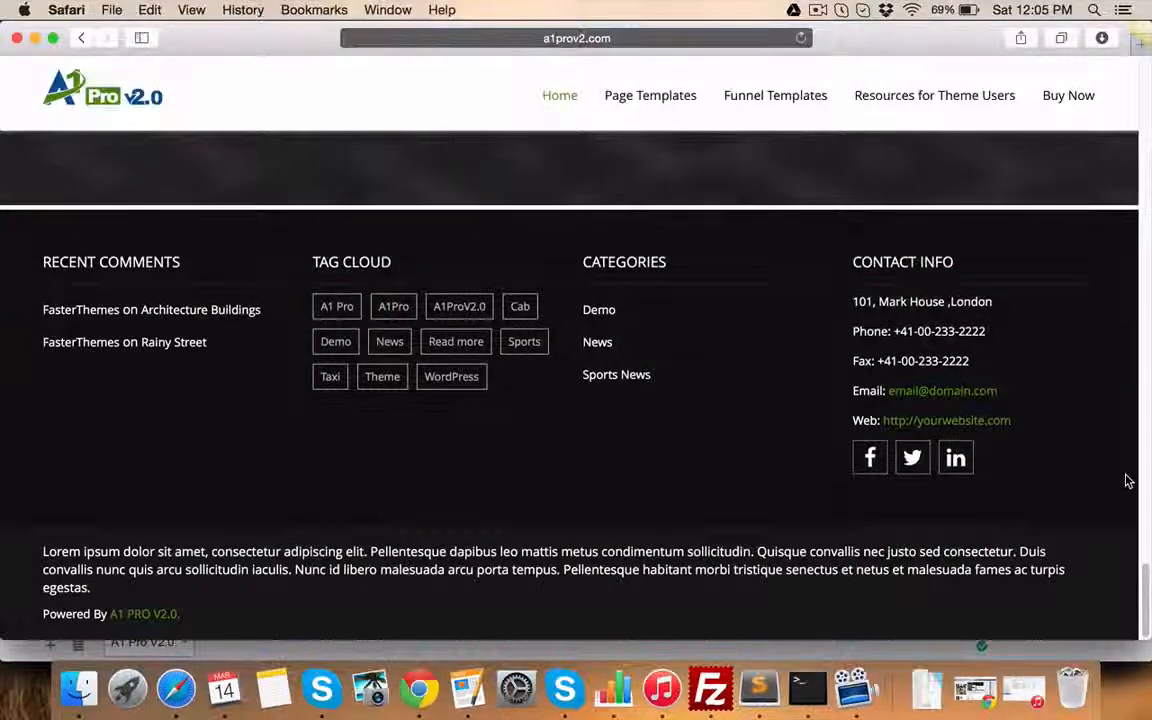
# Step: Scroll up to the 'Fancy Stuff' parallax slide and its feature list
pyautogui.scroll(3)
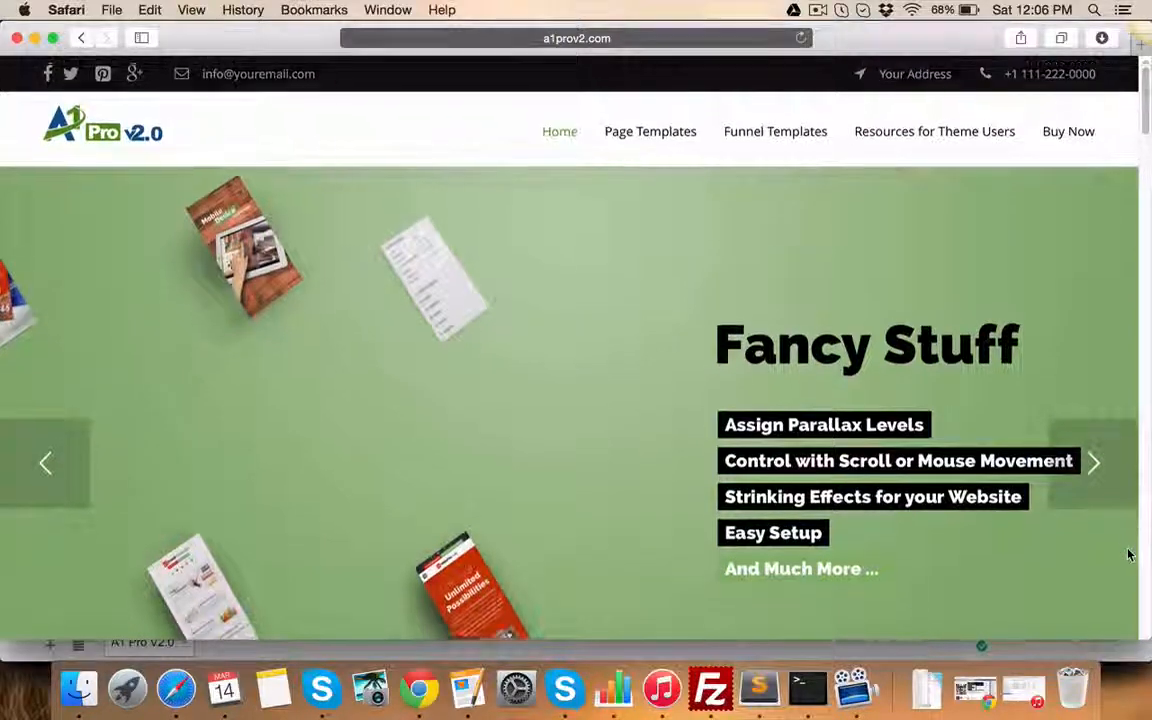
# Step: Scroll through the homepage's core features and product description sections
pyautogui.scroll(-3)
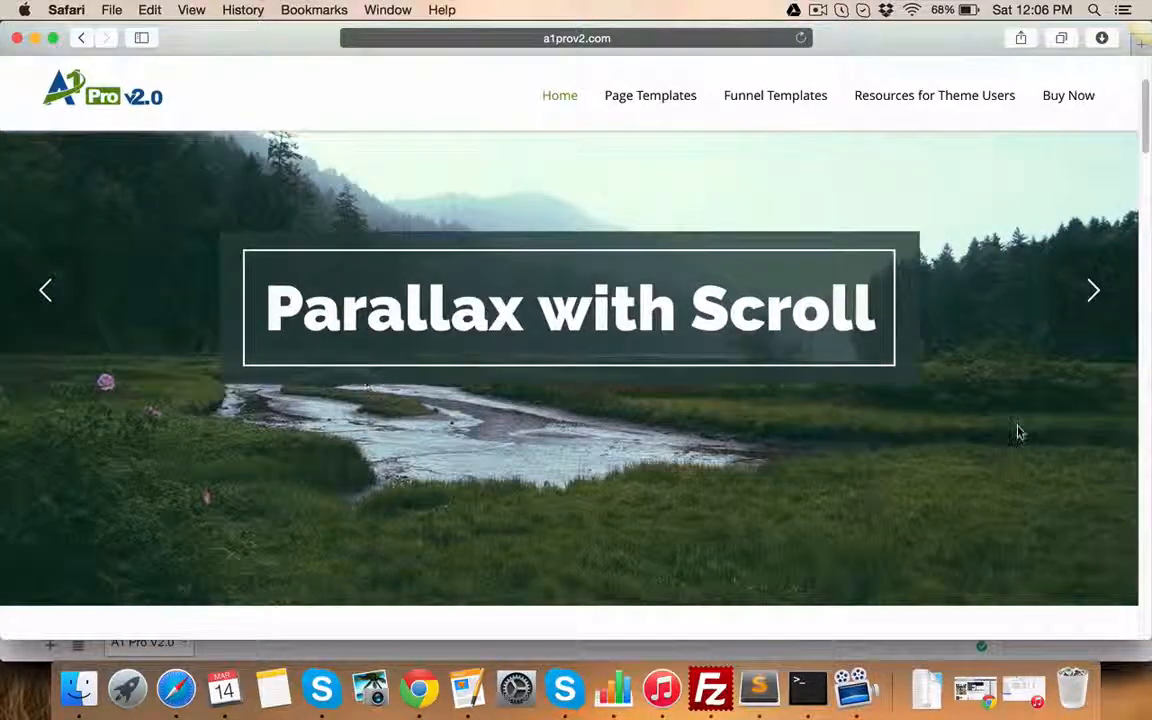
pyautogui.scroll(-3)
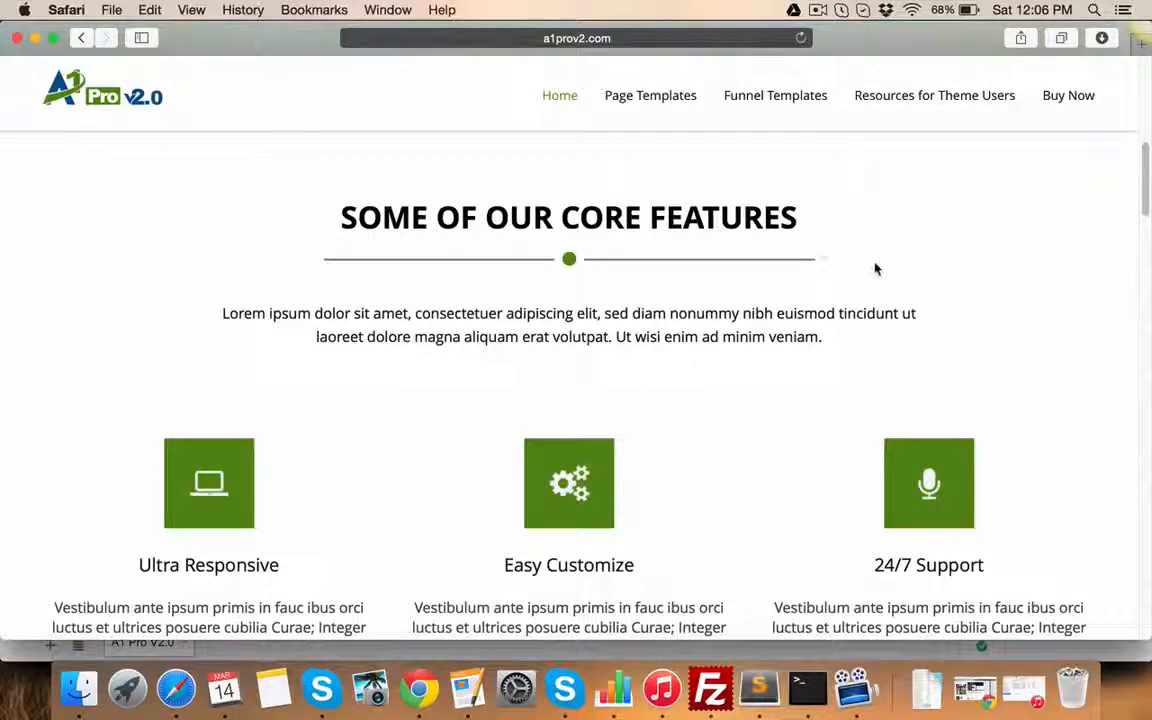
pyautogui.scroll(-3)
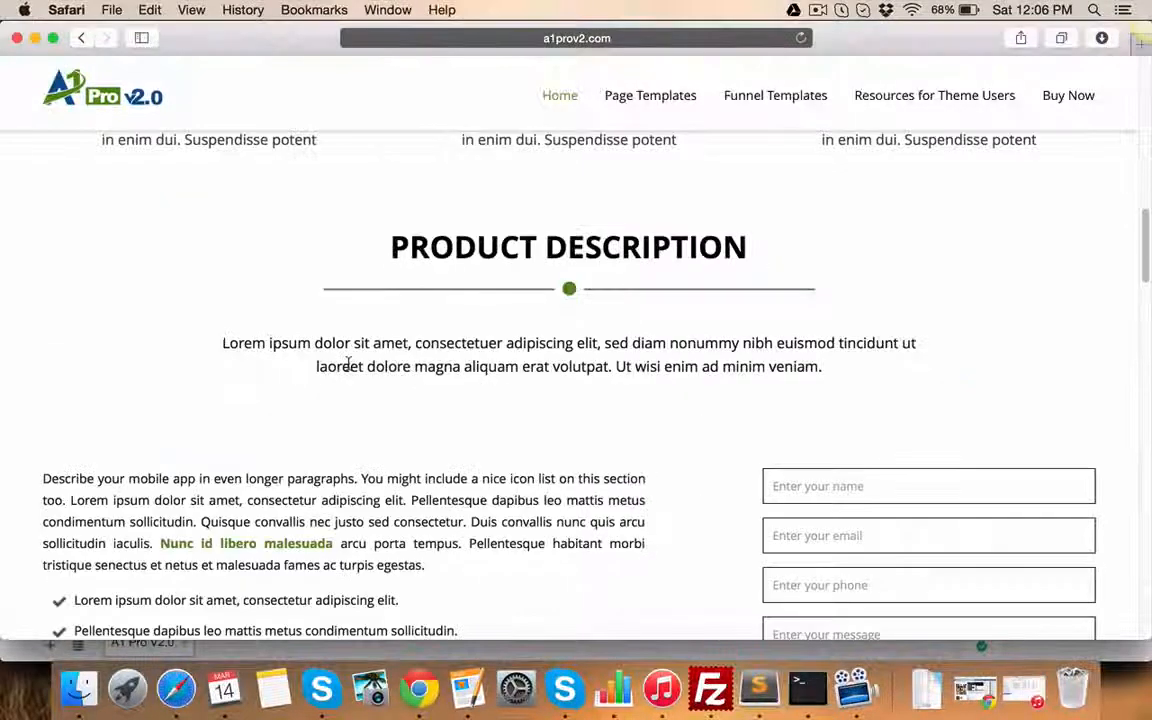
pyautogui.scroll(-3)
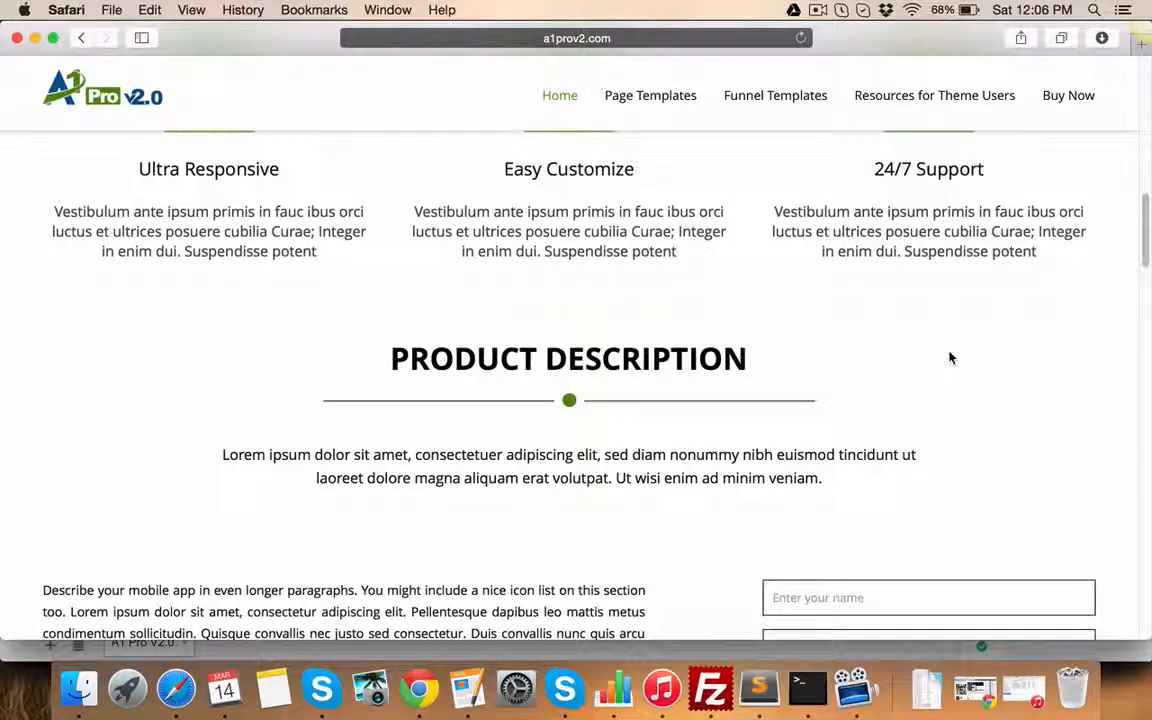
pyautogui.scroll(3)
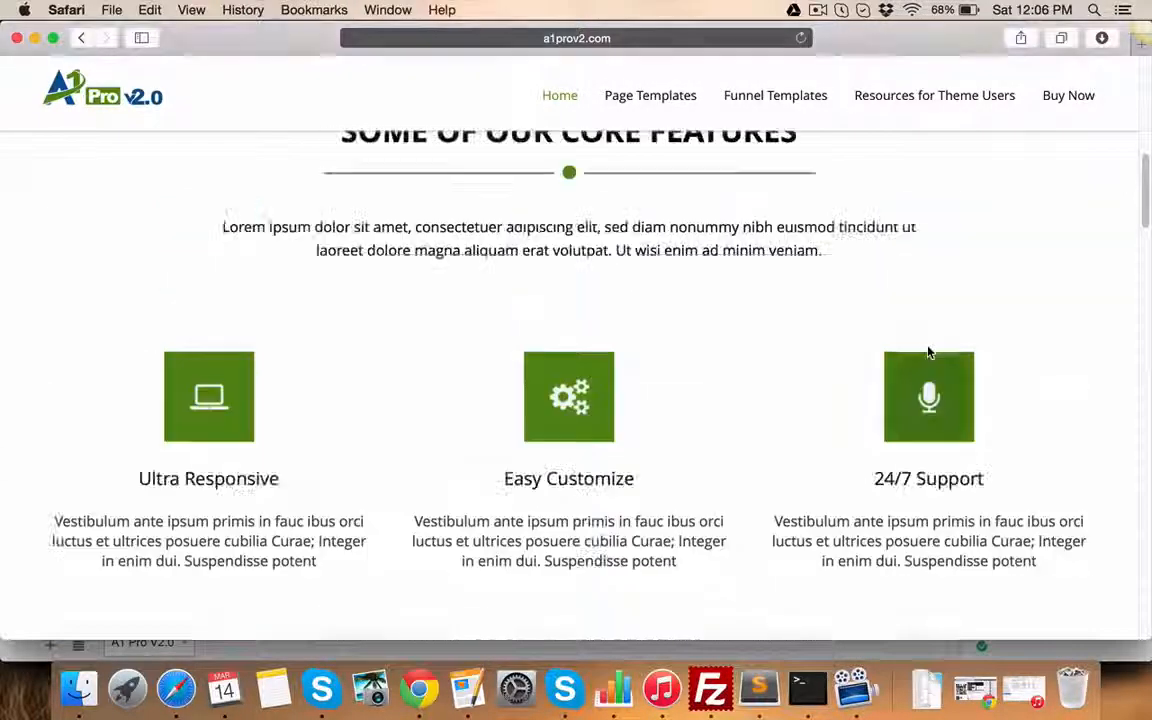
pyautogui.scroll(-3)
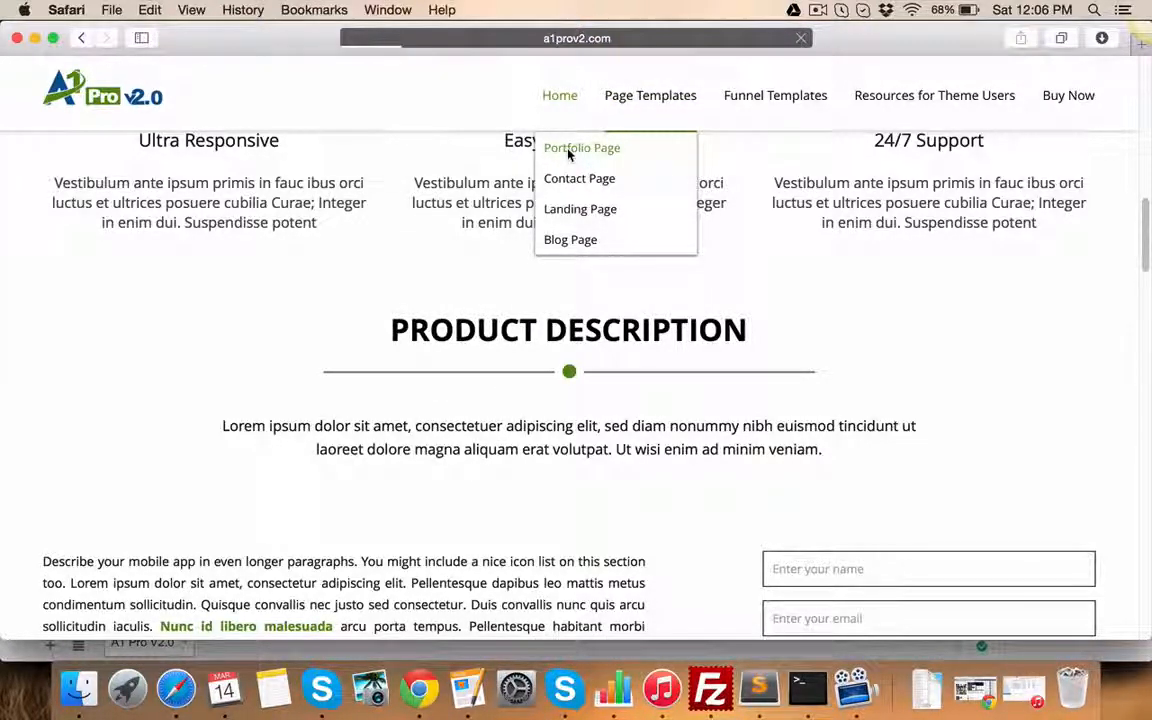
# Step: View the Portfolio Page template, then the Contact Page template with its map
pyautogui.click(582, 147)
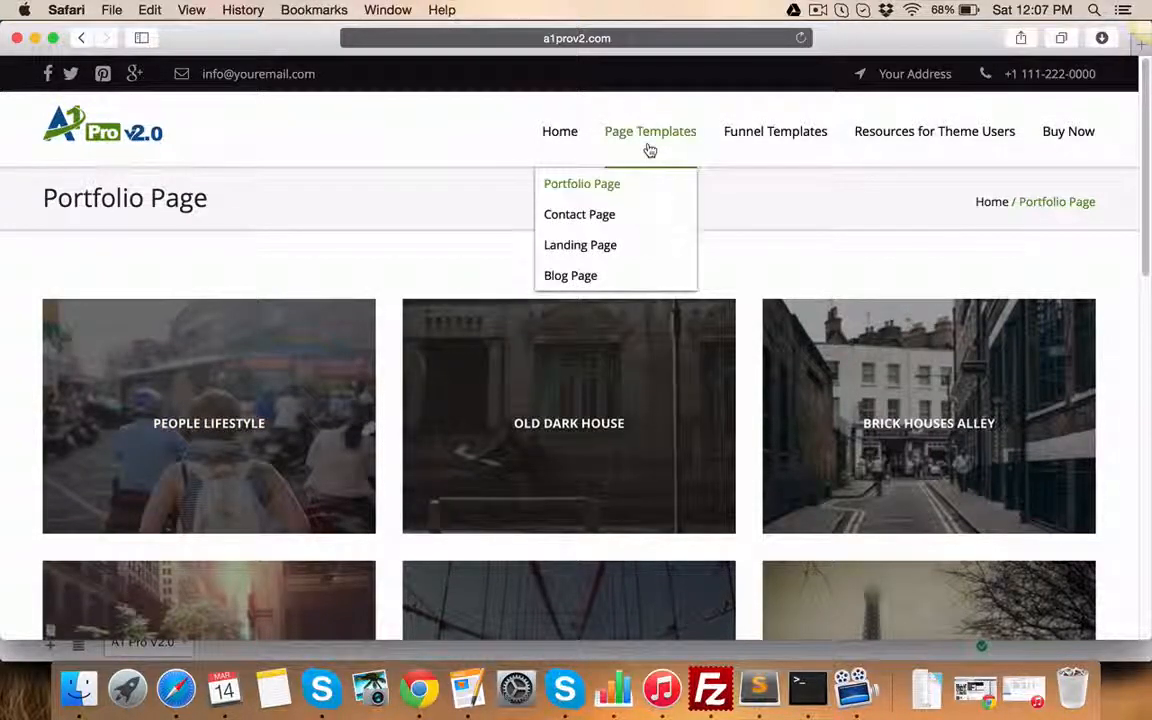
pyautogui.click(579, 214)
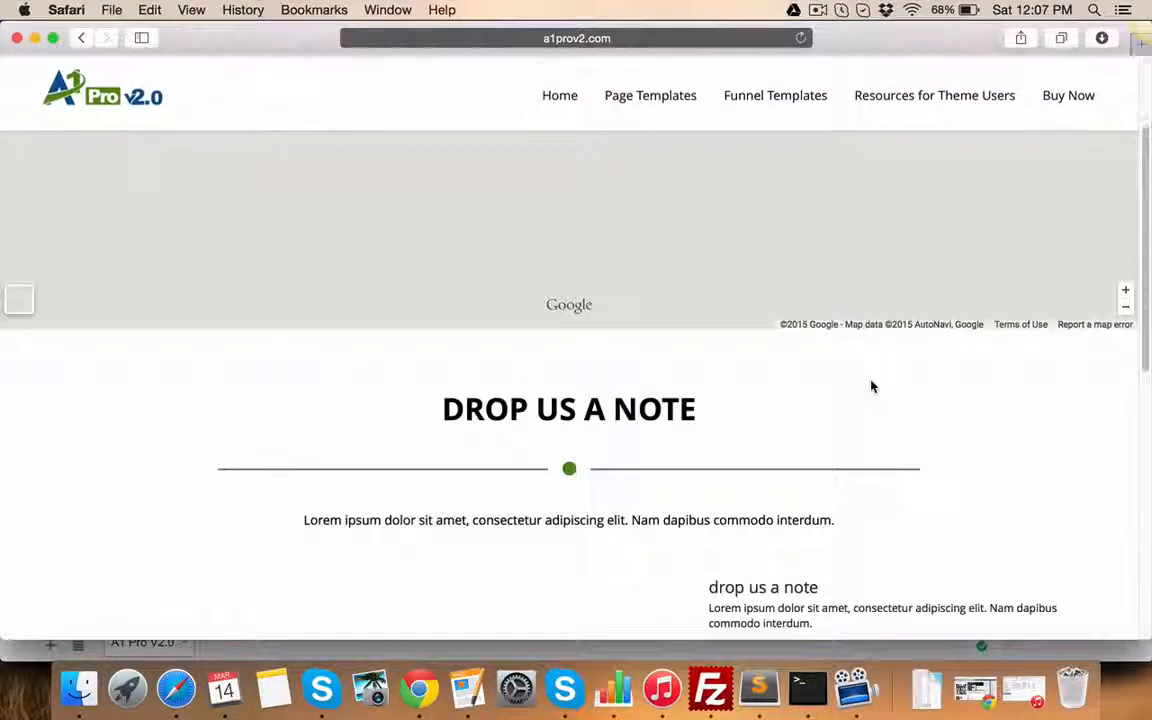
# Step: Review the contact address and phone details, then view the Landing Page template
pyautogui.scroll(-3)
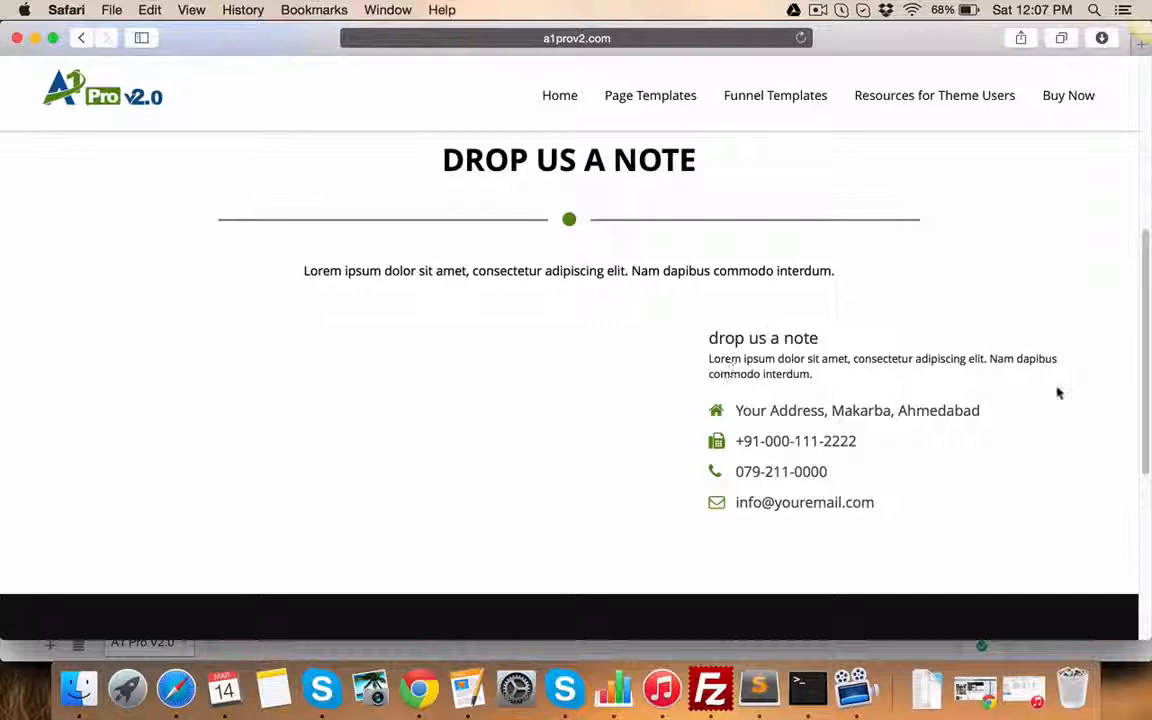
pyautogui.moveTo(148, 432)
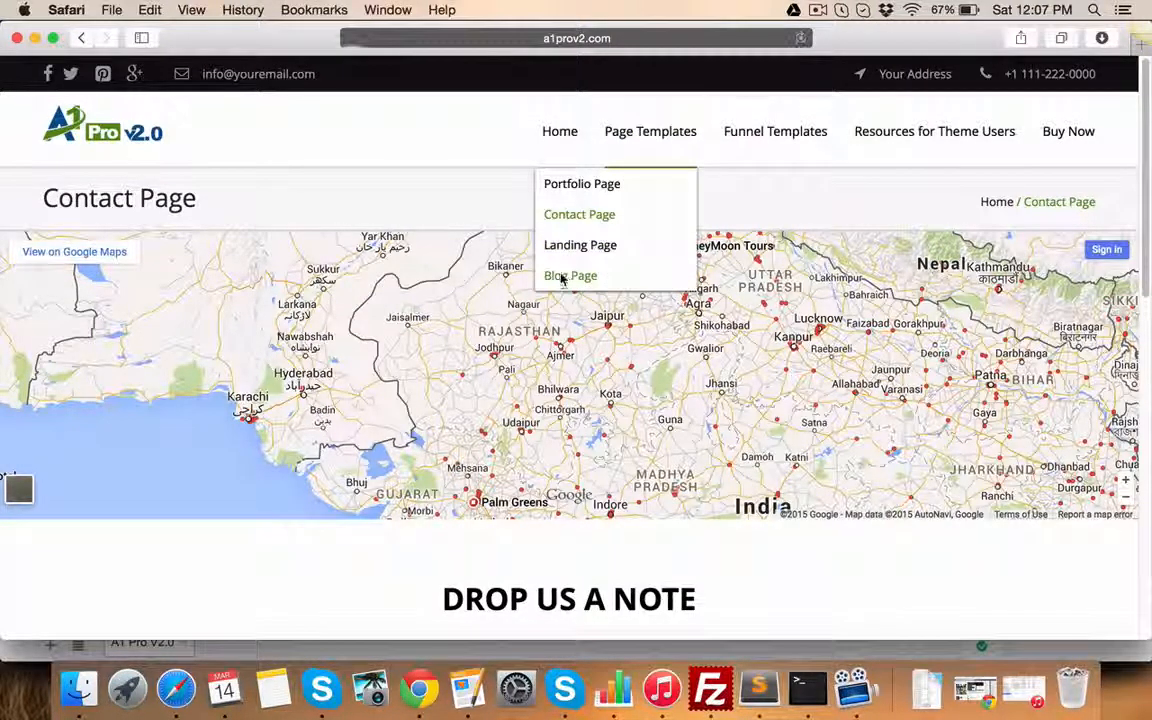
pyautogui.click(570, 275)
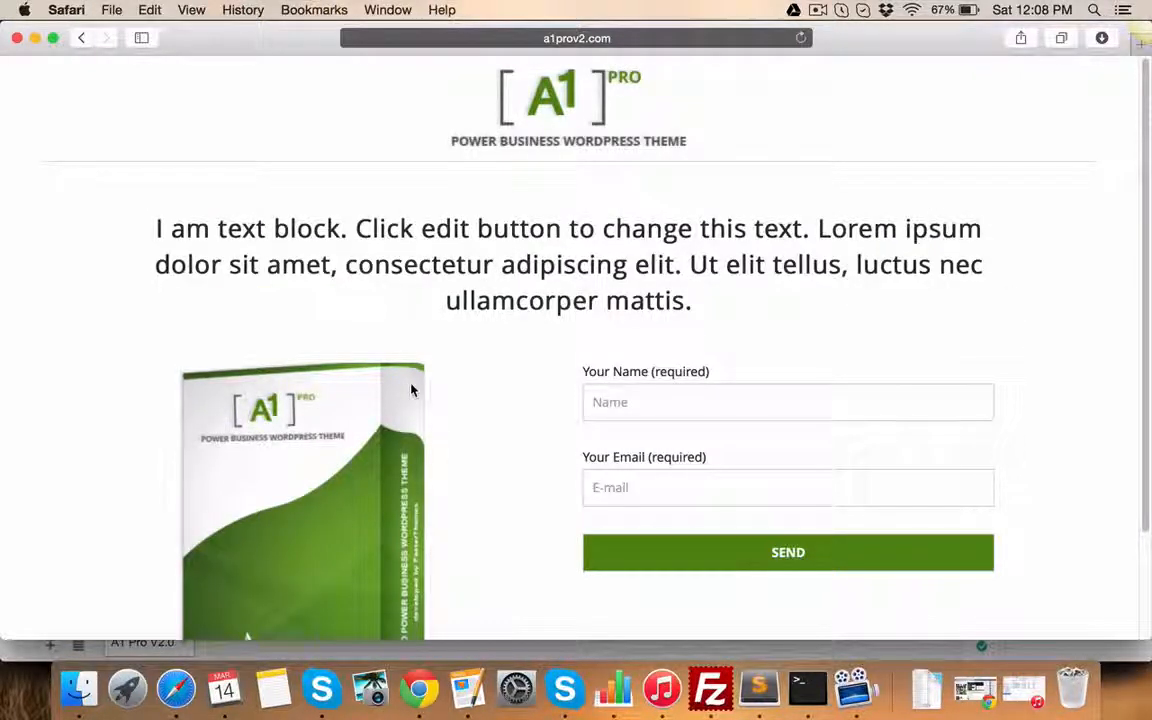
# Step: Visit the Blog page, then the Shortcodes page under Resources for Theme Users
pyautogui.click(788, 487)
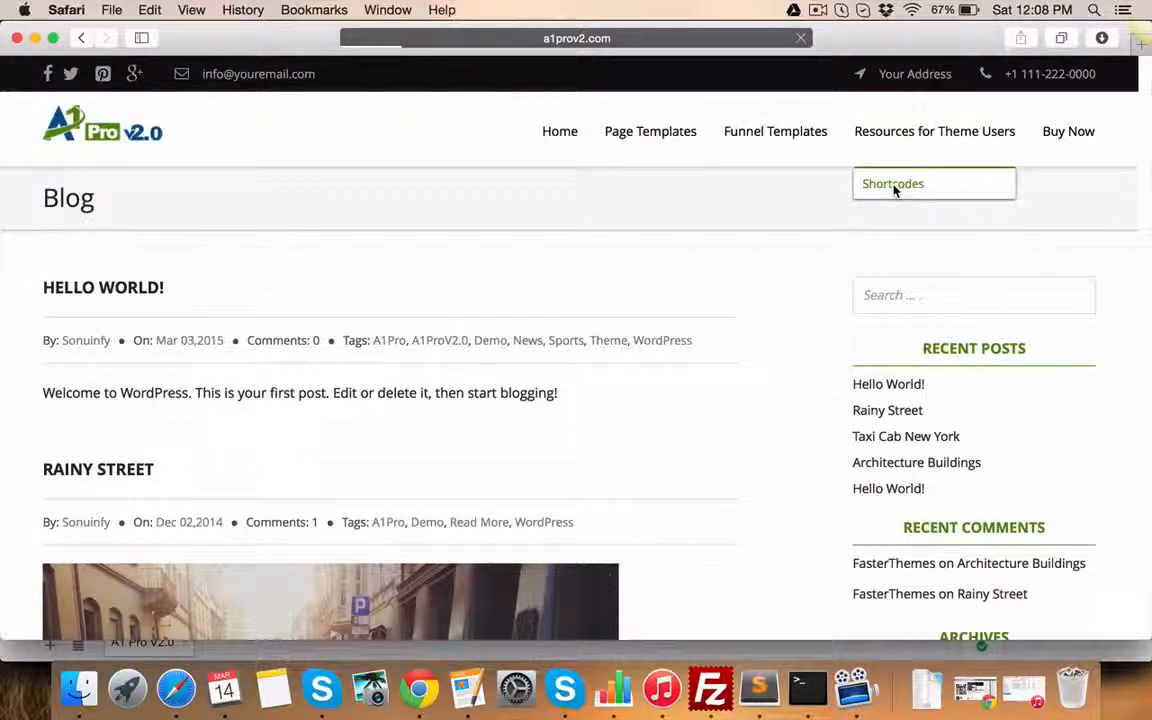
pyautogui.click(892, 183)
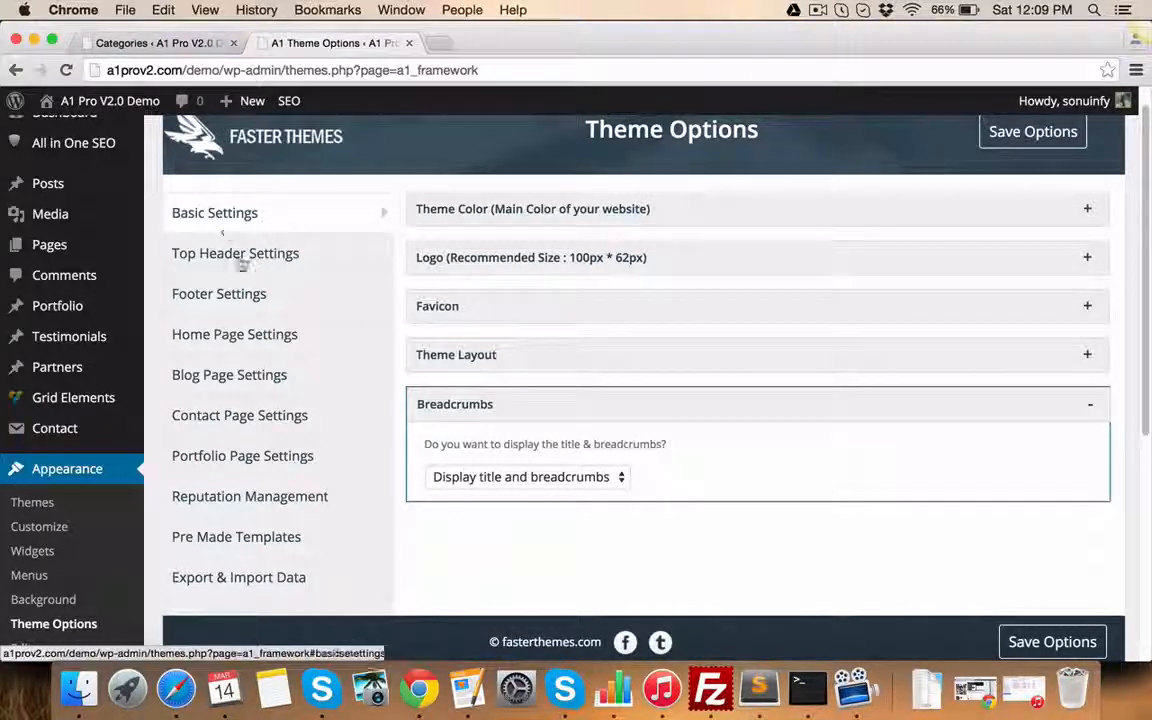
# Step: Switch Theme Options to Top Header Settings, where the top header is enabled
pyautogui.click(235, 253)
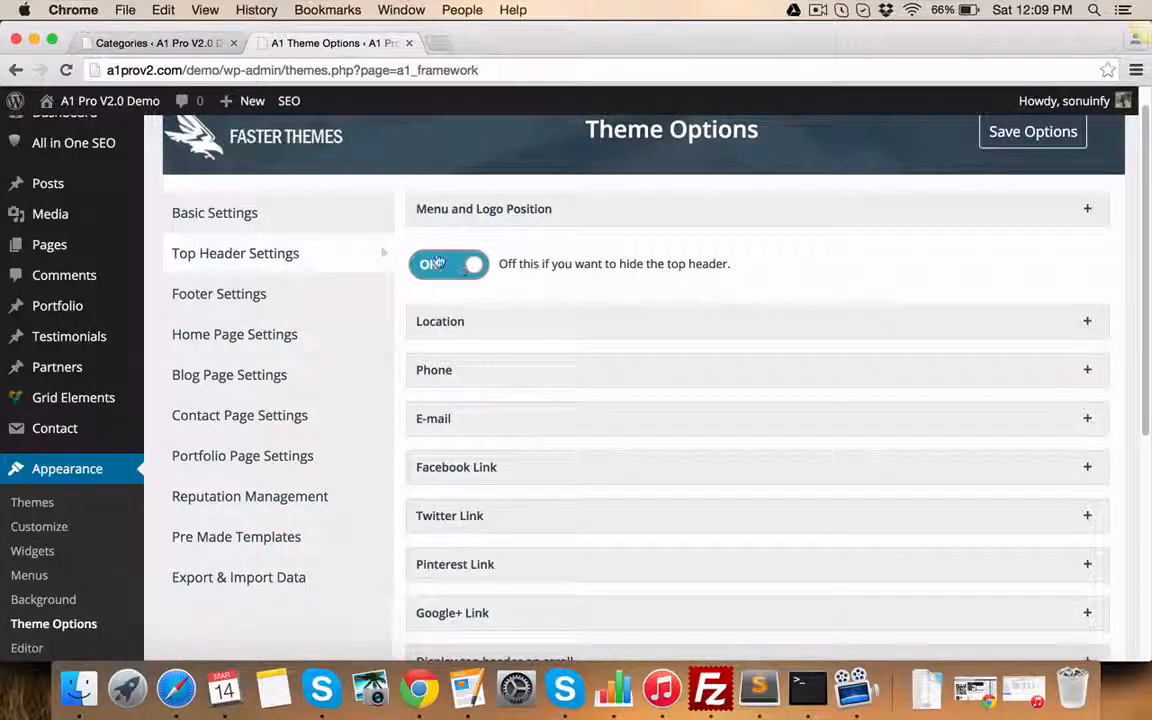
# Step: Show Footer Settings and expand the empty Copyright Text field
pyautogui.click(448, 264)
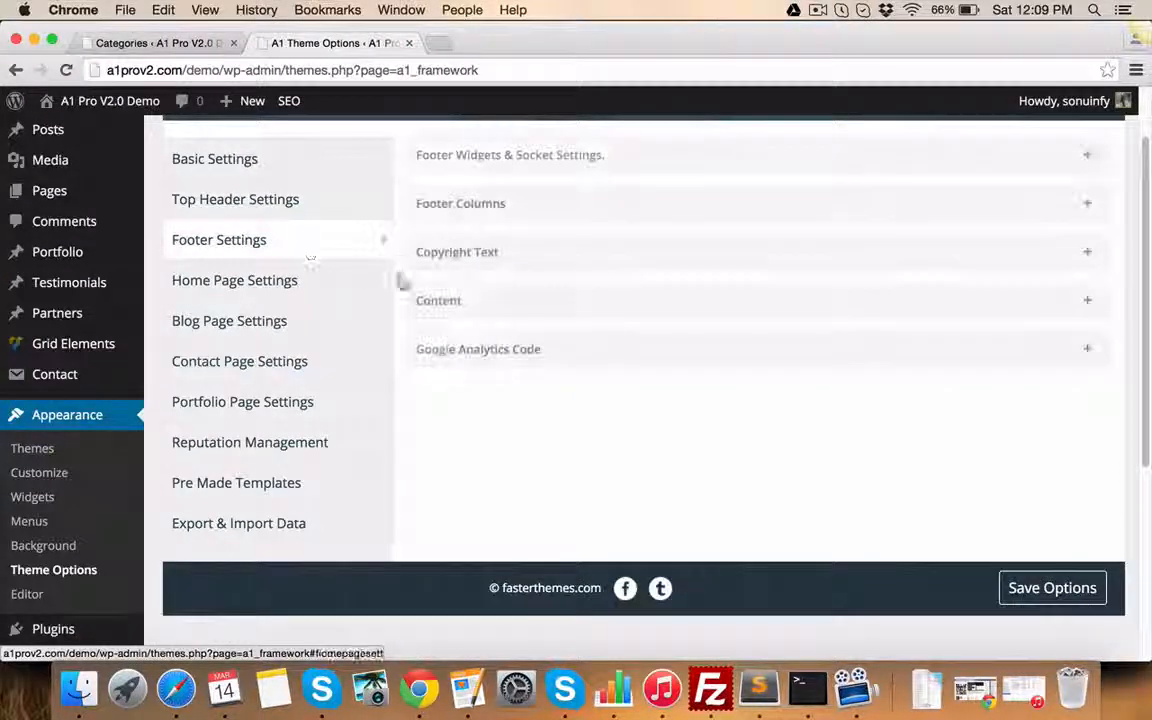
pyautogui.click(479, 349)
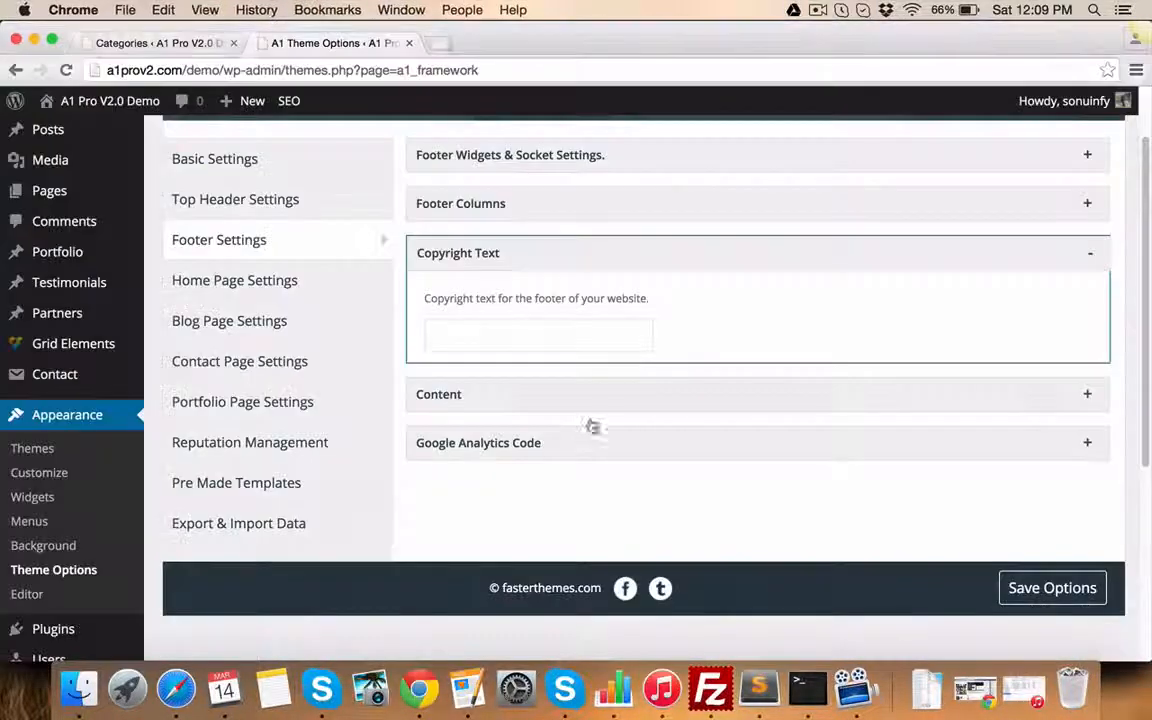
# Step: Expand the Copyright Text accordion to reveal its text field
pyautogui.click(460, 204)
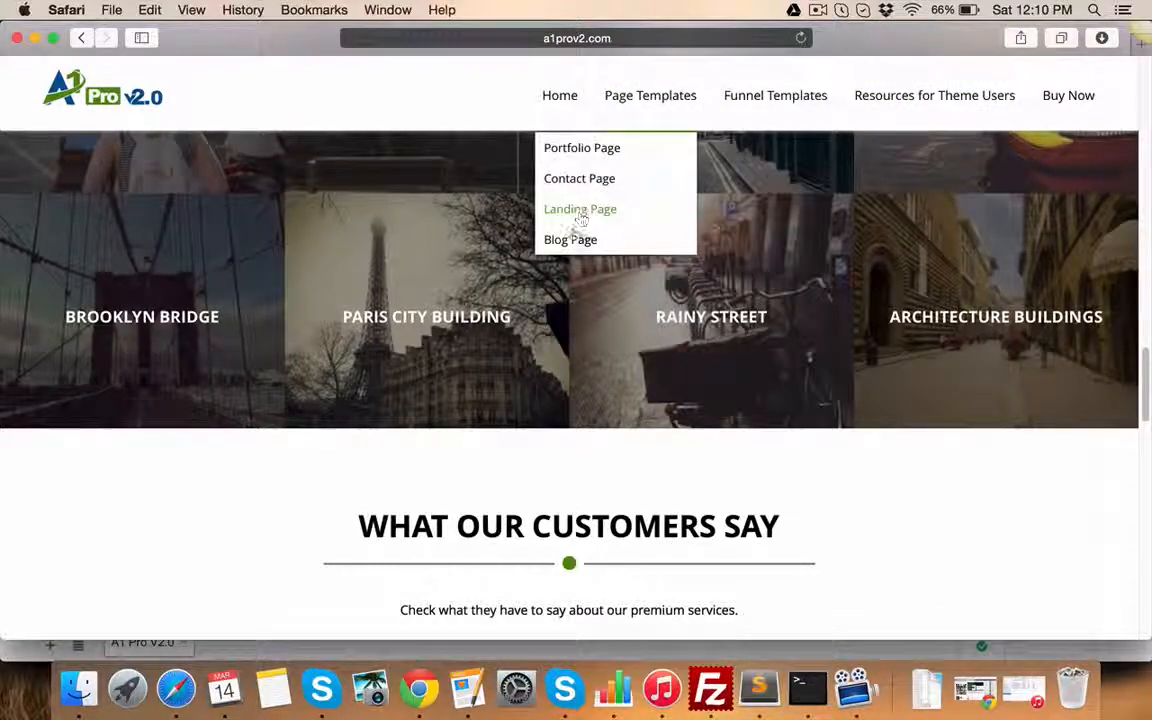
# Step: Choose Landing Page from the demo site's Page Templates menu
pyautogui.click(570, 239)
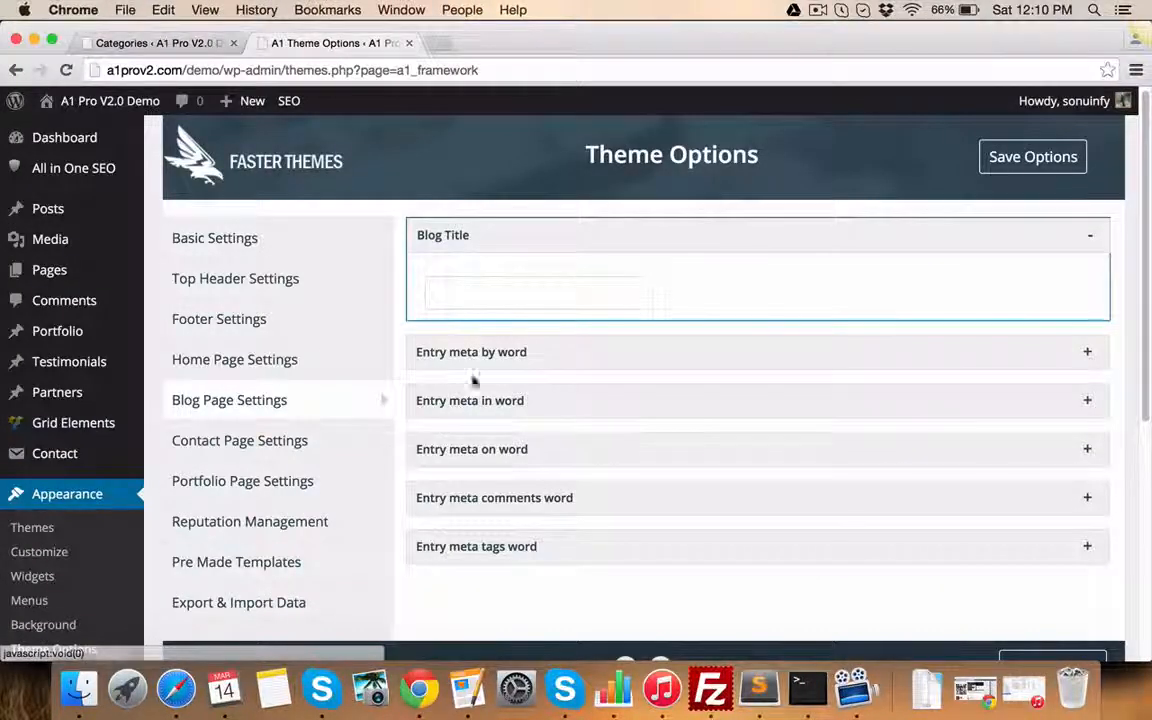
# Step: Expand one of the blog entry meta settings under Blog Page Settings
pyautogui.click(240, 440)
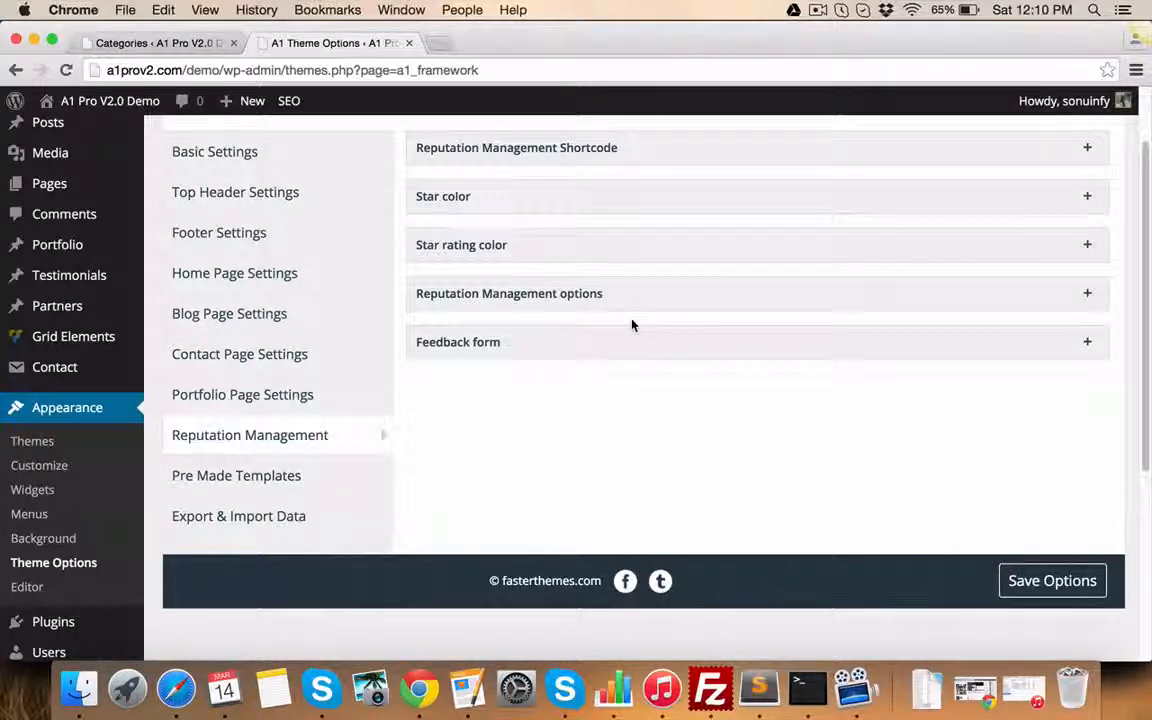
# Step: Expand the Reputation Management options, Star color and Reputation Management Shortcode panels
pyautogui.click(509, 293)
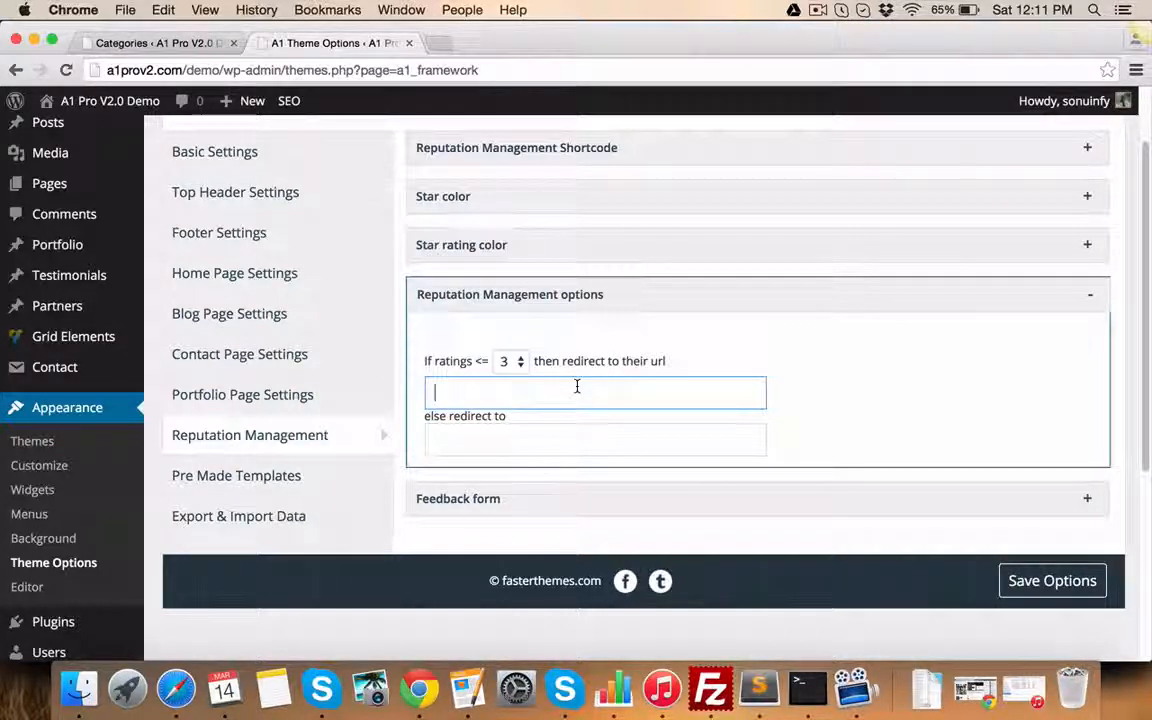
pyautogui.click(595, 439)
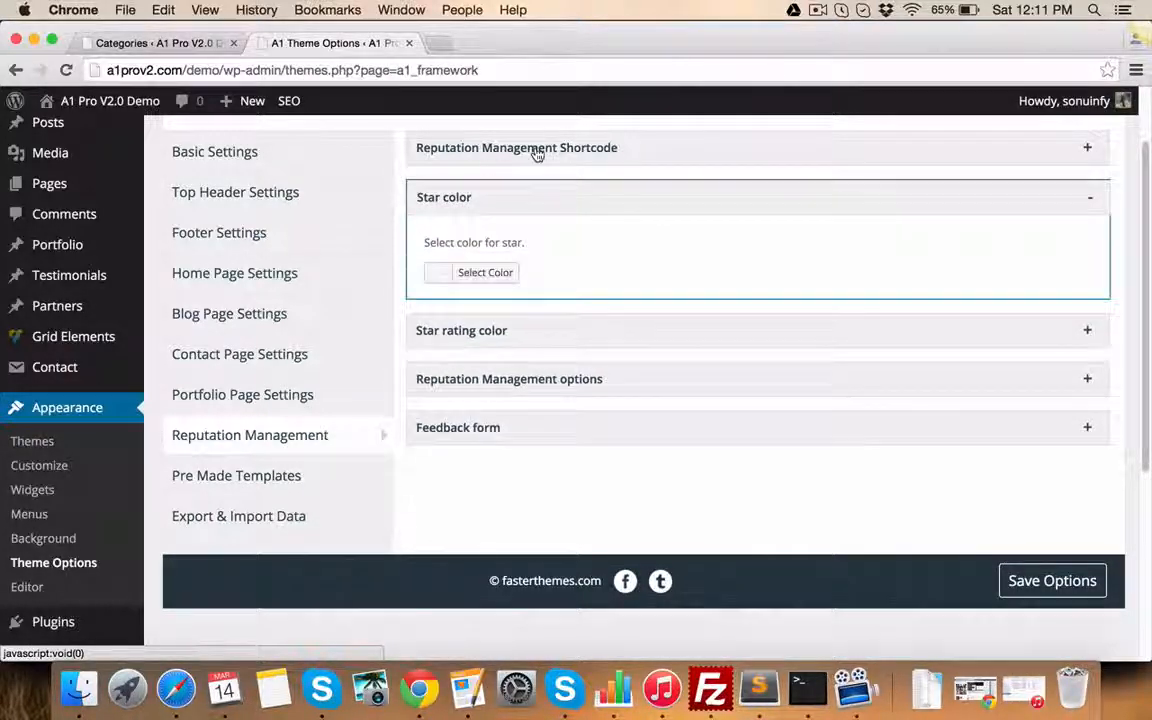
pyautogui.click(236, 475)
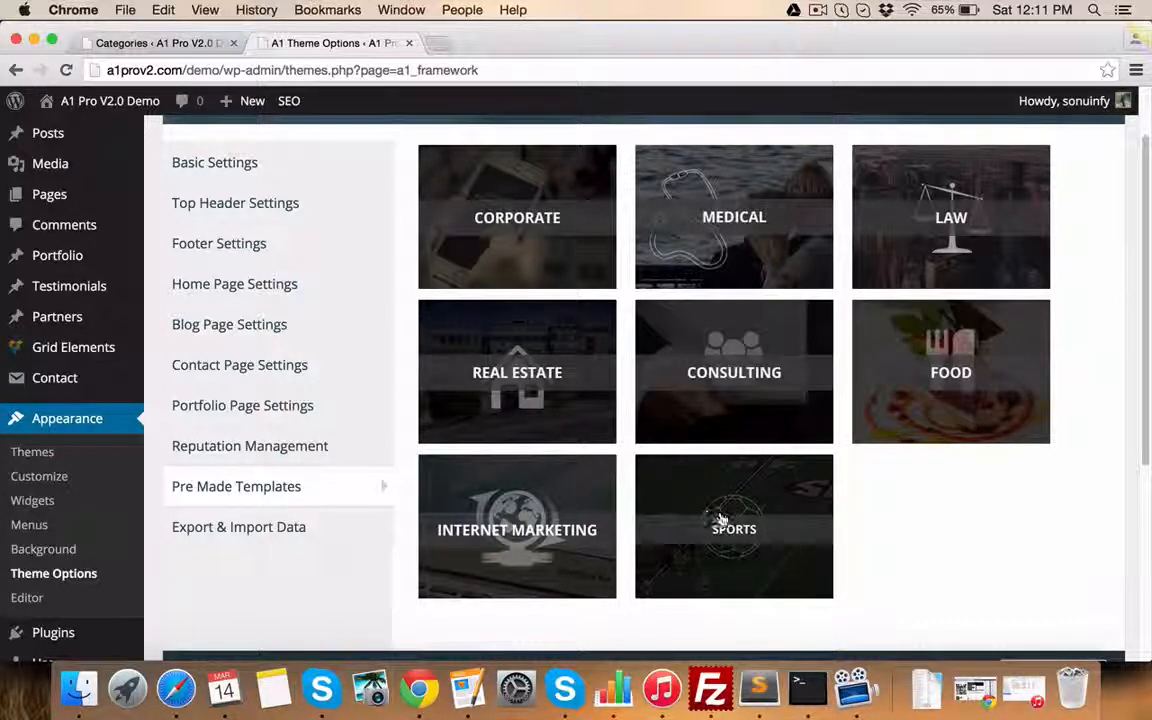
pyautogui.moveTo(547, 441)
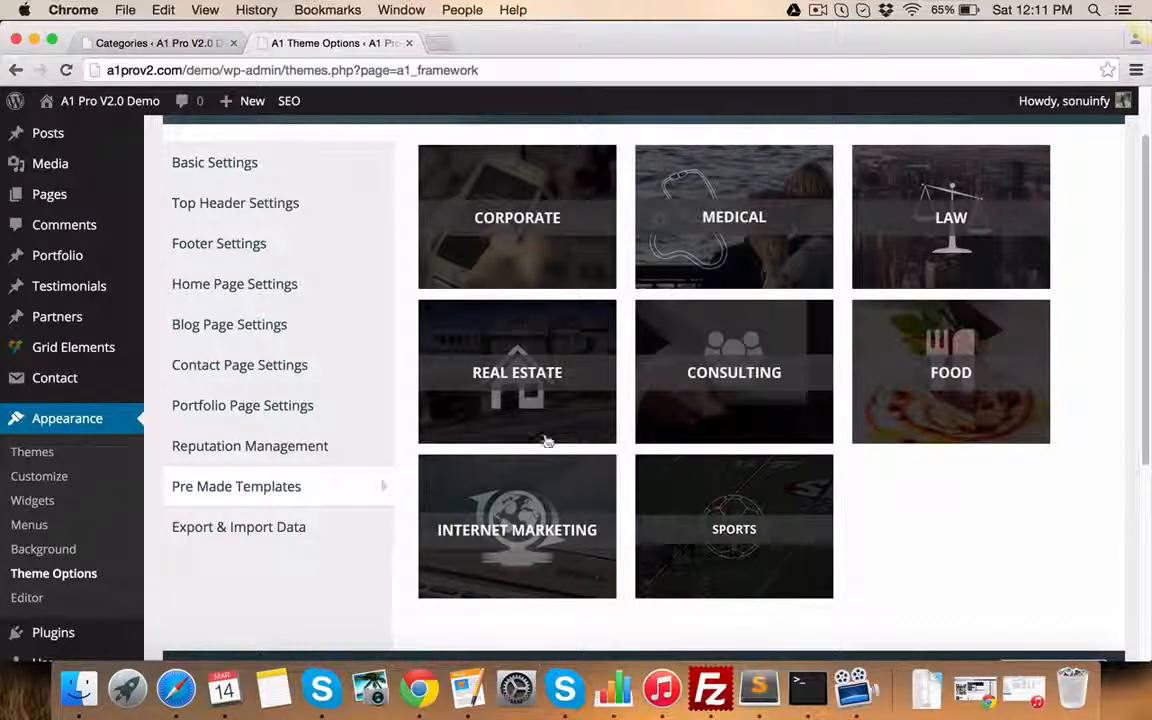
pyautogui.moveTo(775, 295)
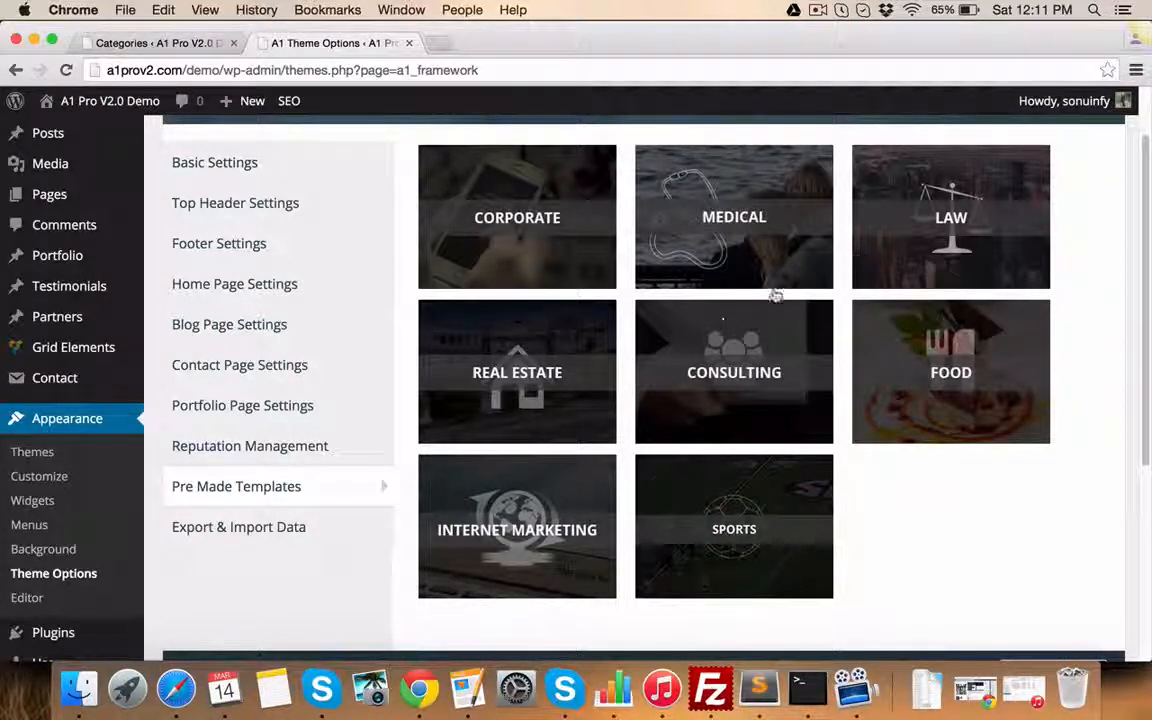
# Step: Switch Theme Options to the Export & Import Data section
pyautogui.click(238, 527)
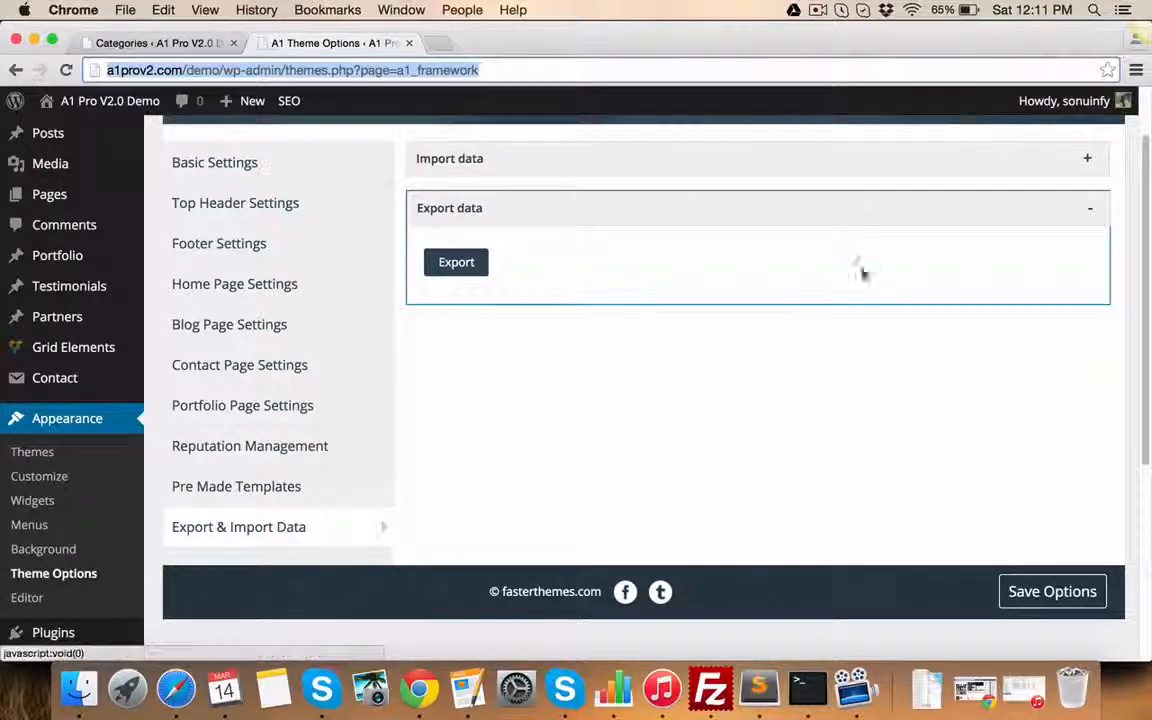
# Step: Scroll down the Export & Import Data page toward the sidebar plugin entries
pyautogui.scroll(-3)
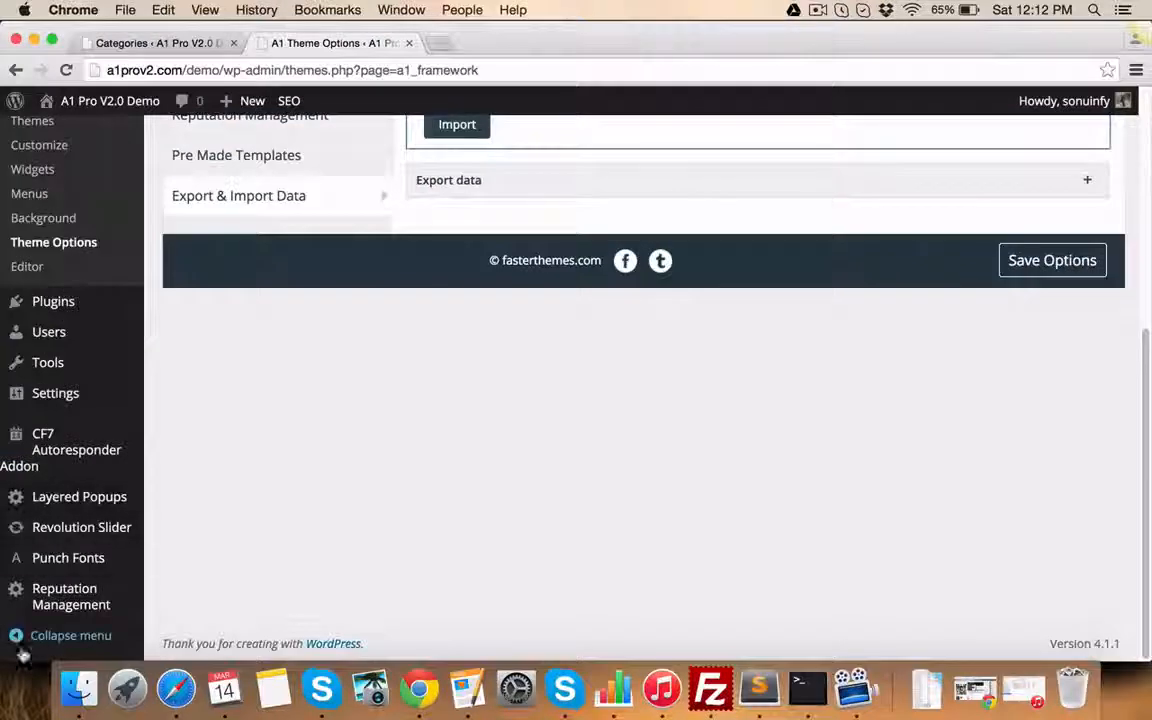
pyautogui.moveTo(64, 596)
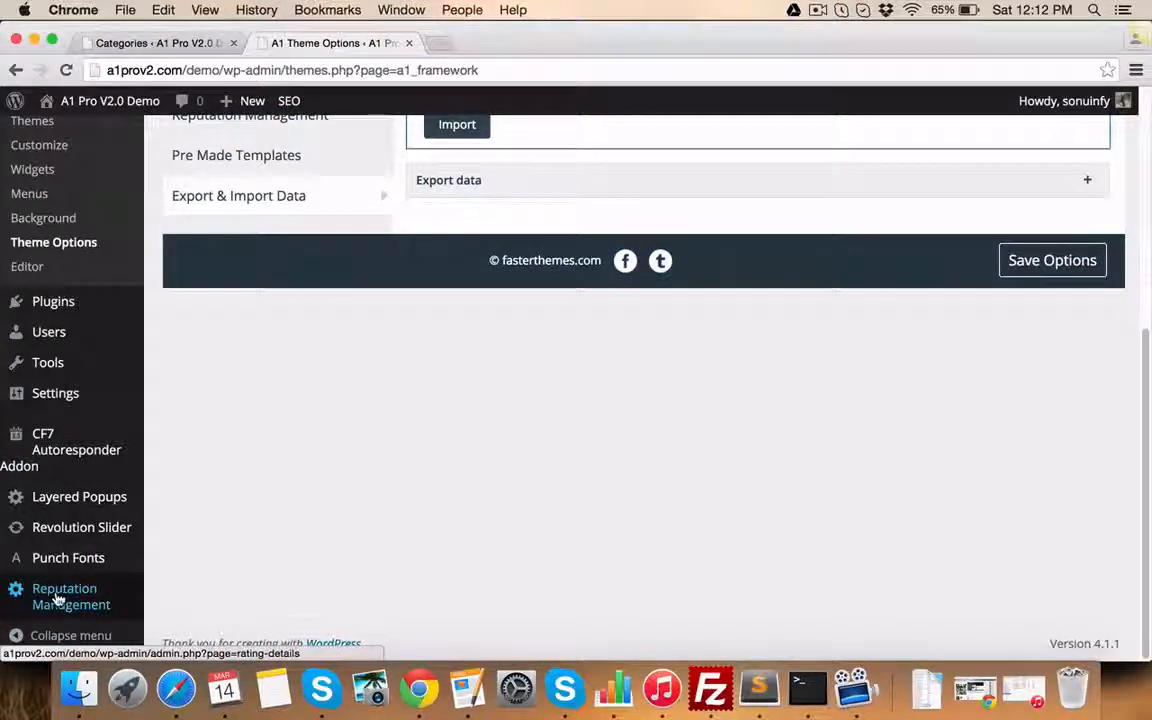
# Step: Visit the Reputation Management plugin page, then the Revolution Slider admin page
pyautogui.click(82, 527)
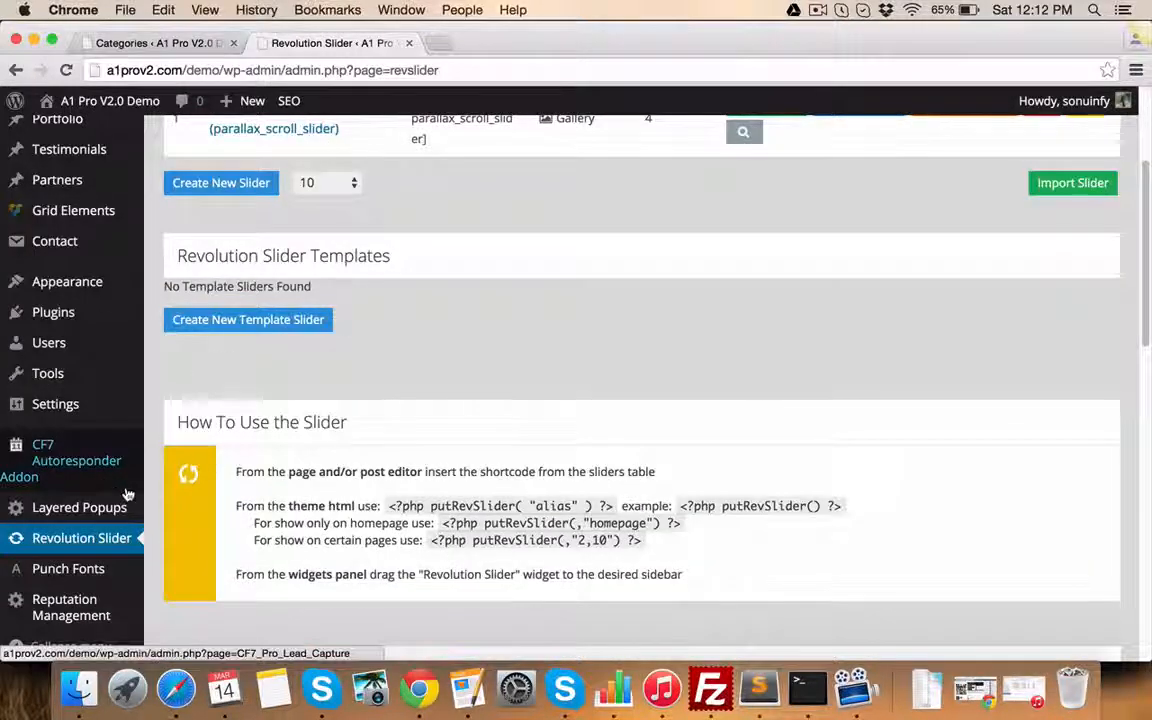
pyautogui.click(79, 507)
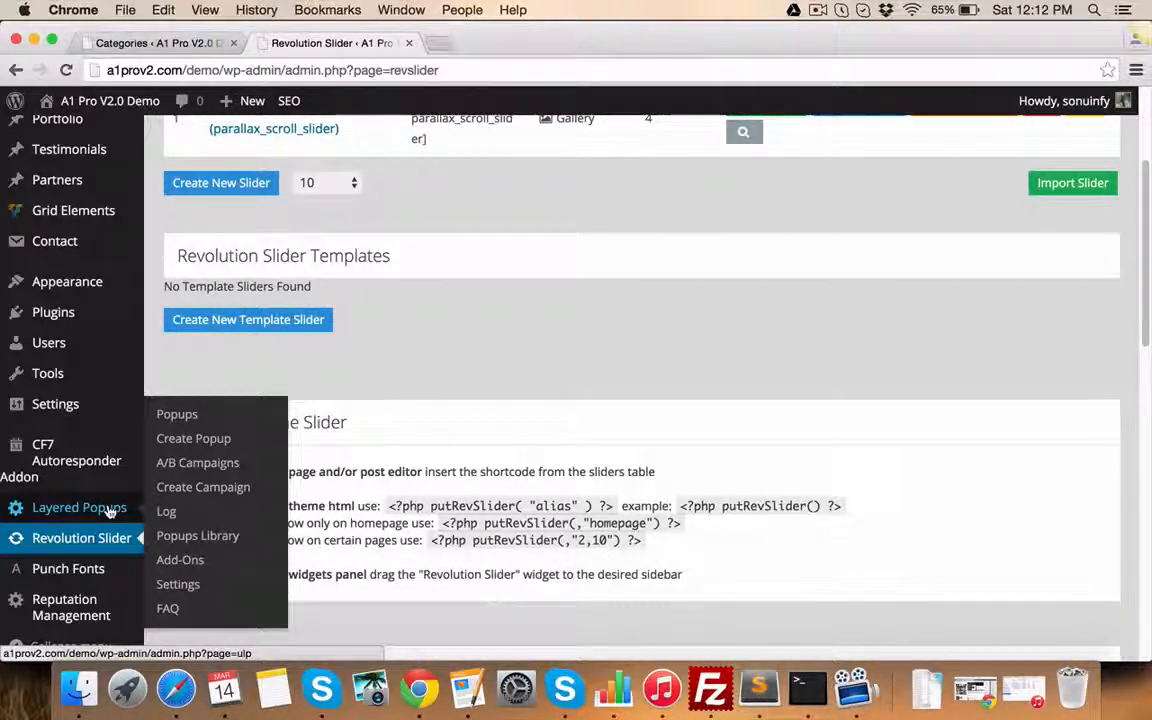
# Step: Load the CF7 Autoresponder Addon dashboard with its welcome message and quick setup guide
pyautogui.click(178, 584)
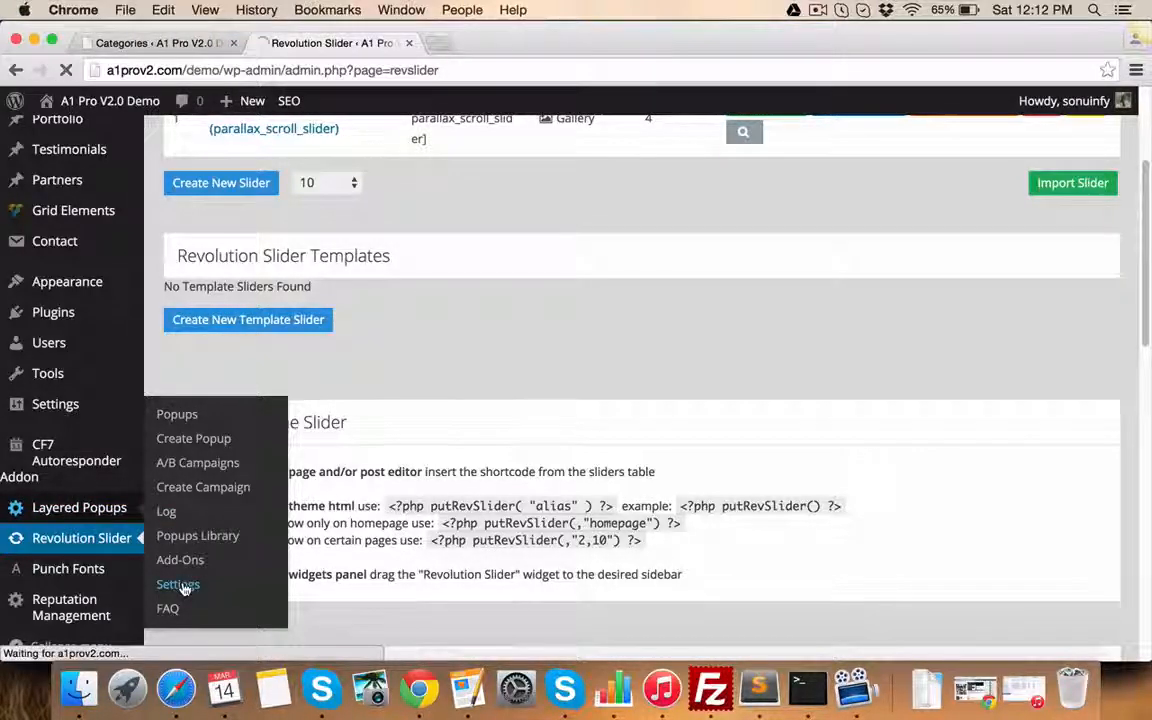
pyautogui.click(178, 584)
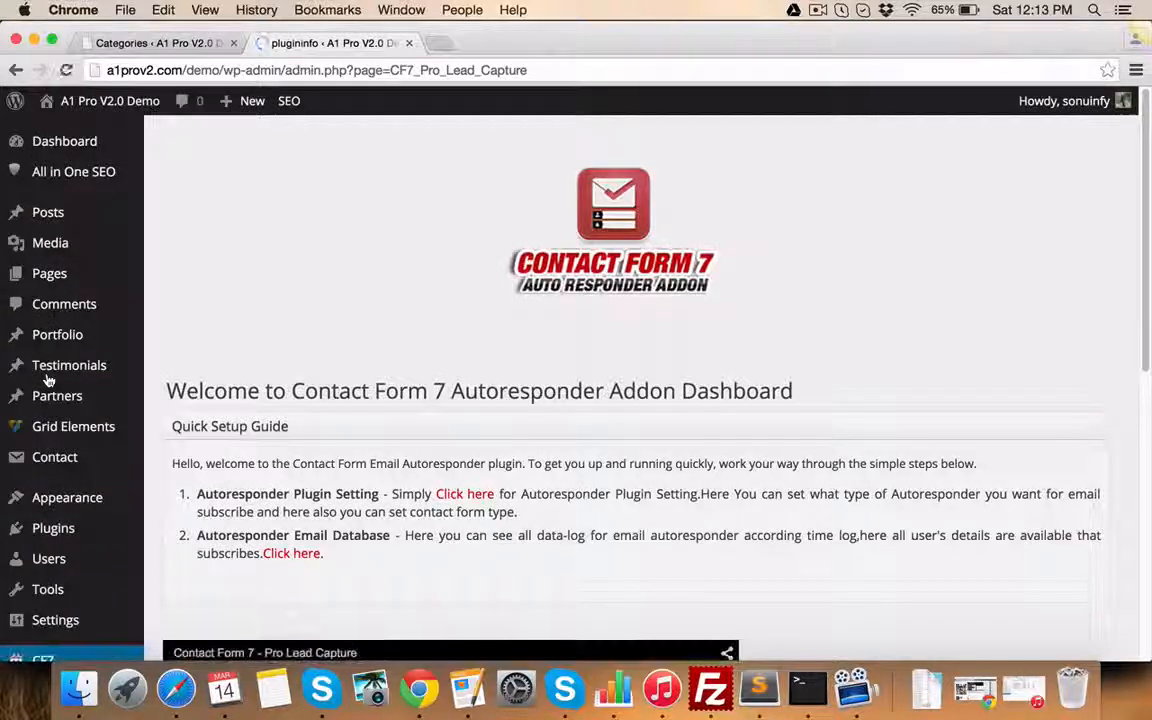
# Step: Scroll through the CF7 setup guide, then bring up the Portfolio list of eight items
pyautogui.scroll(-3)
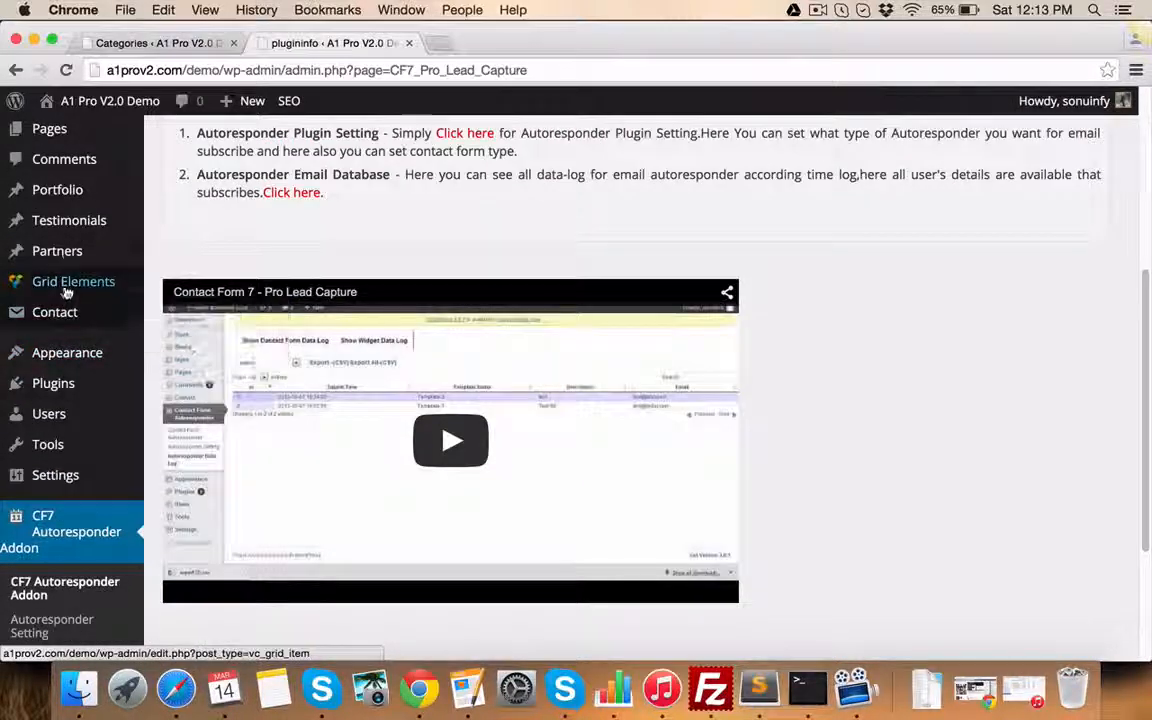
pyautogui.click(57, 189)
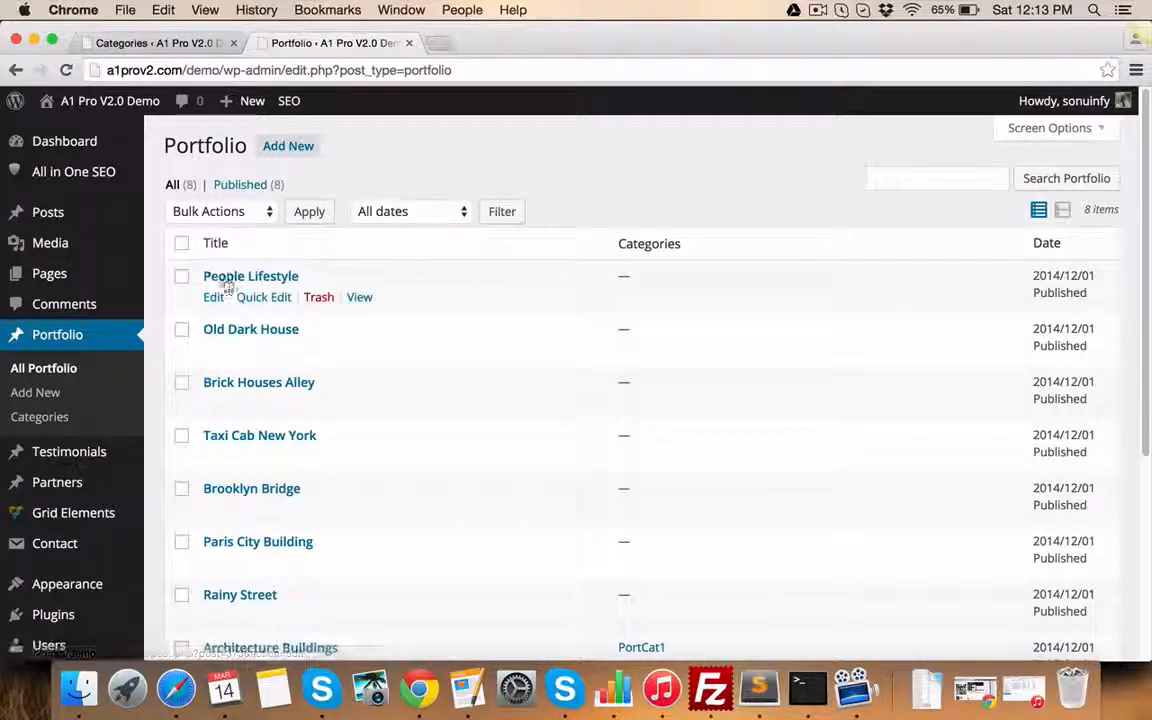
pyautogui.moveTo(250, 276)
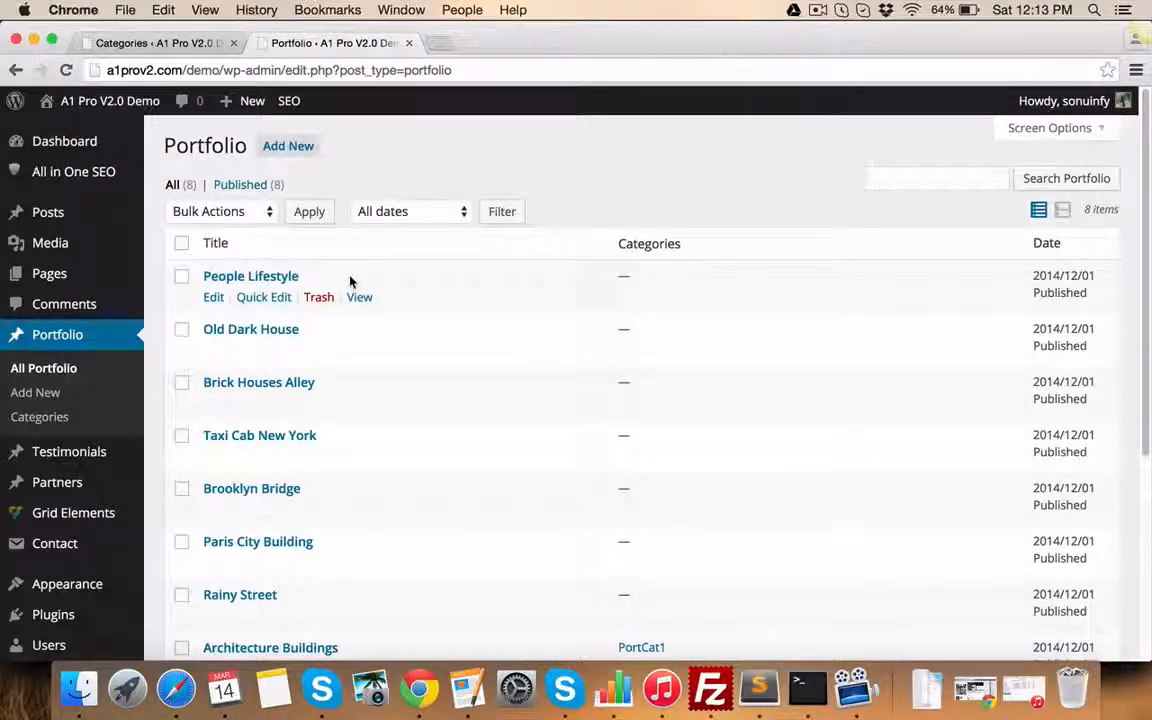
pyautogui.moveTo(345, 328)
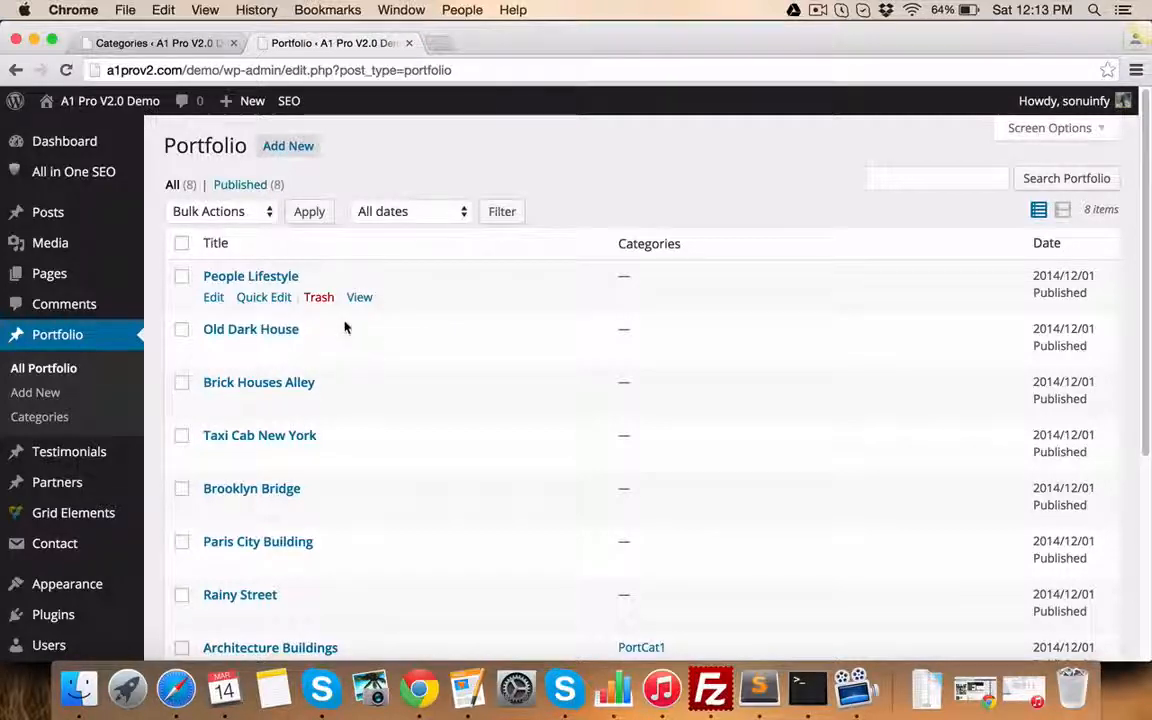
pyautogui.moveTo(359, 350)
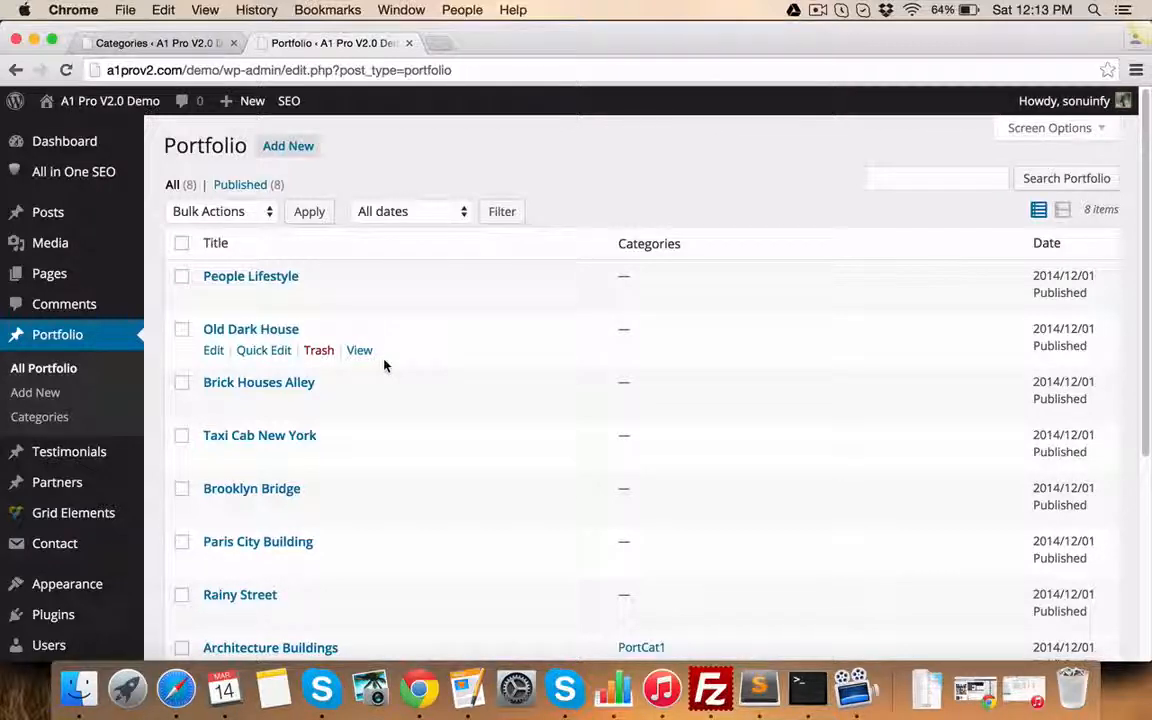
pyautogui.moveTo(789, 423)
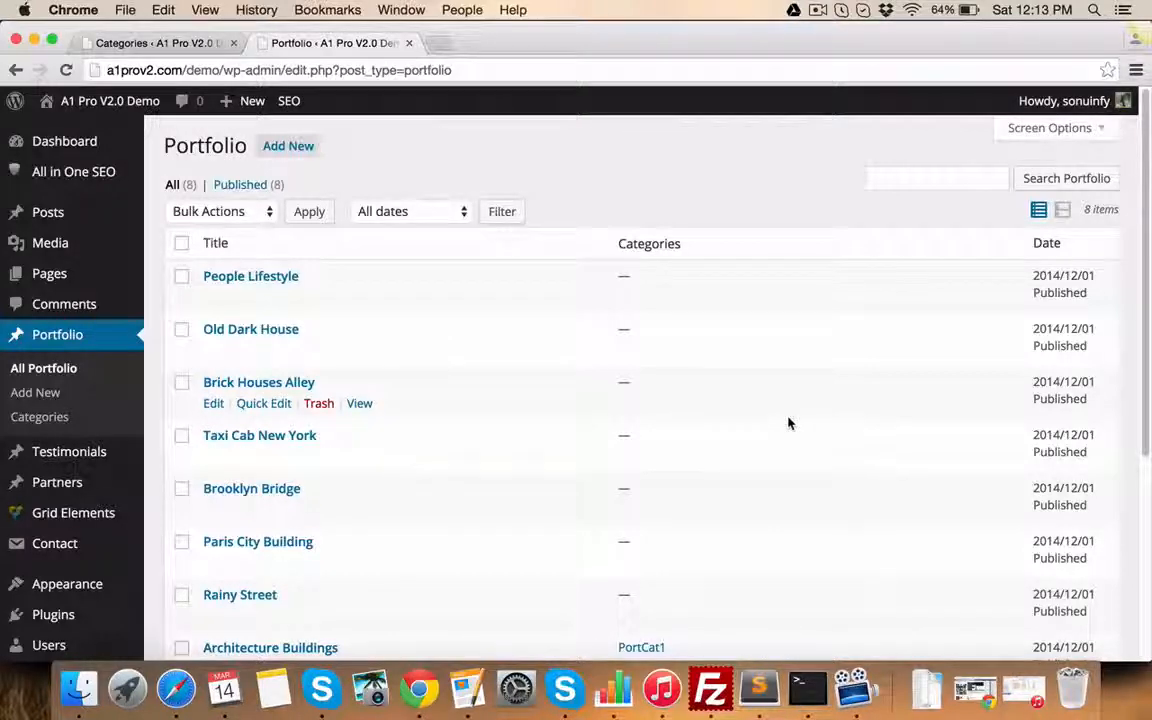